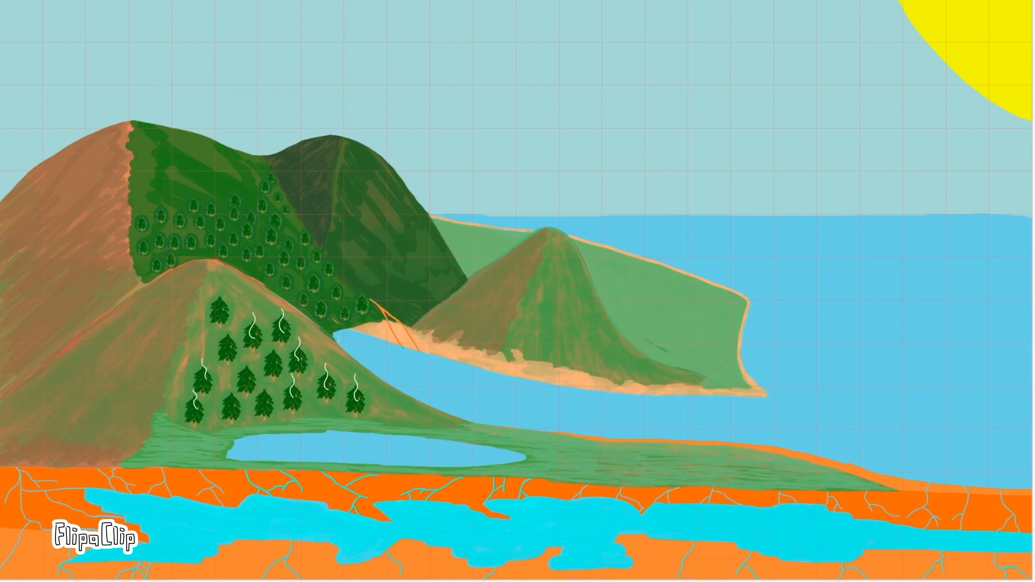
pyautogui.write('Transpiration')
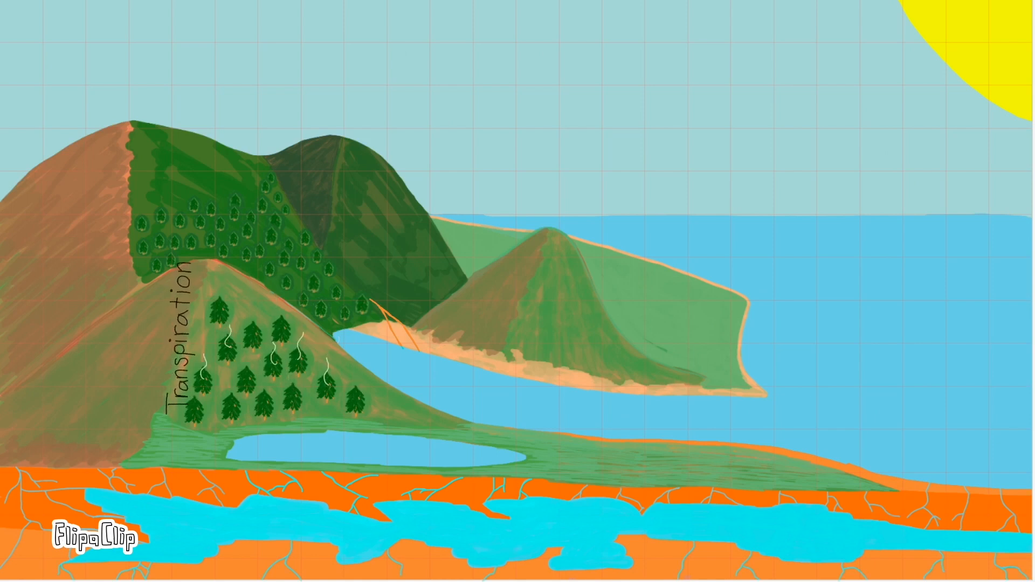